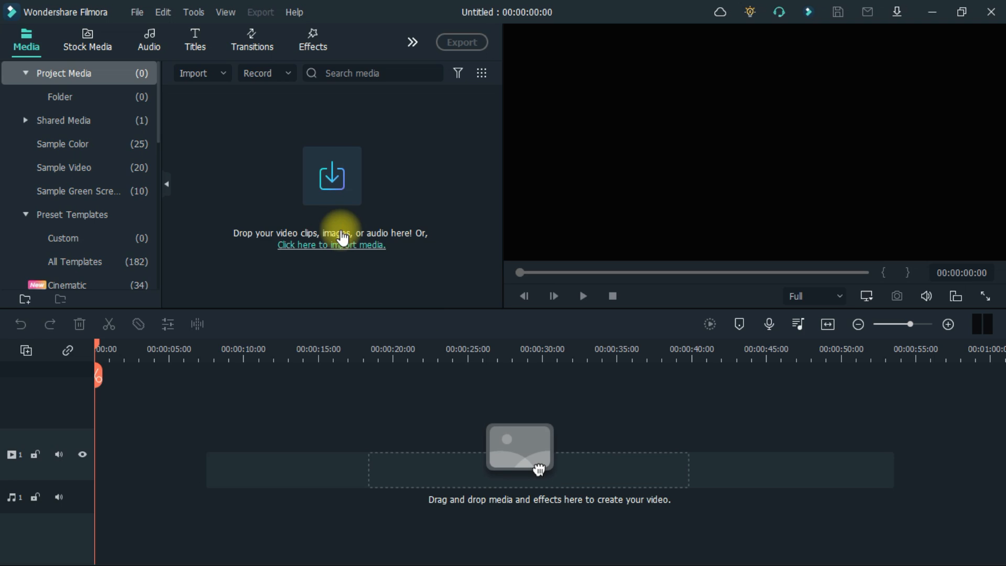
Start a new project with a 9:16 portrait frame
click(136, 12)
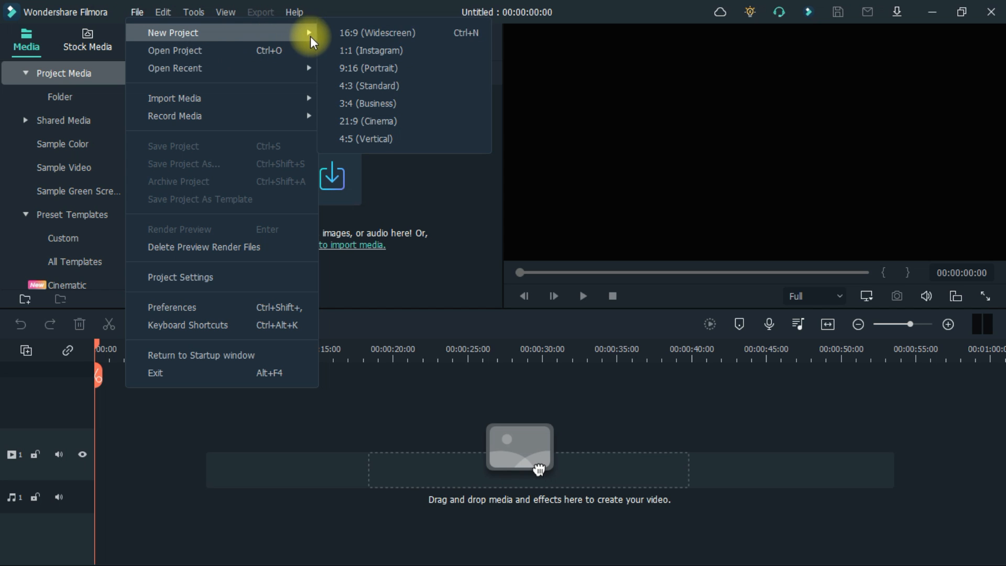
mouse_move(374, 68)
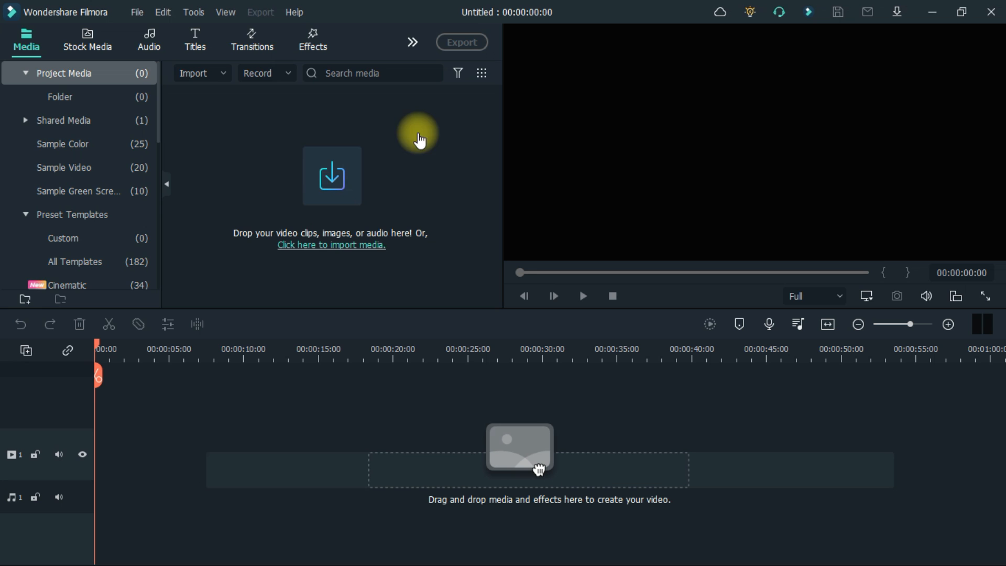
Import clip production ID_3894723 and place it on the video track
click(330, 244)
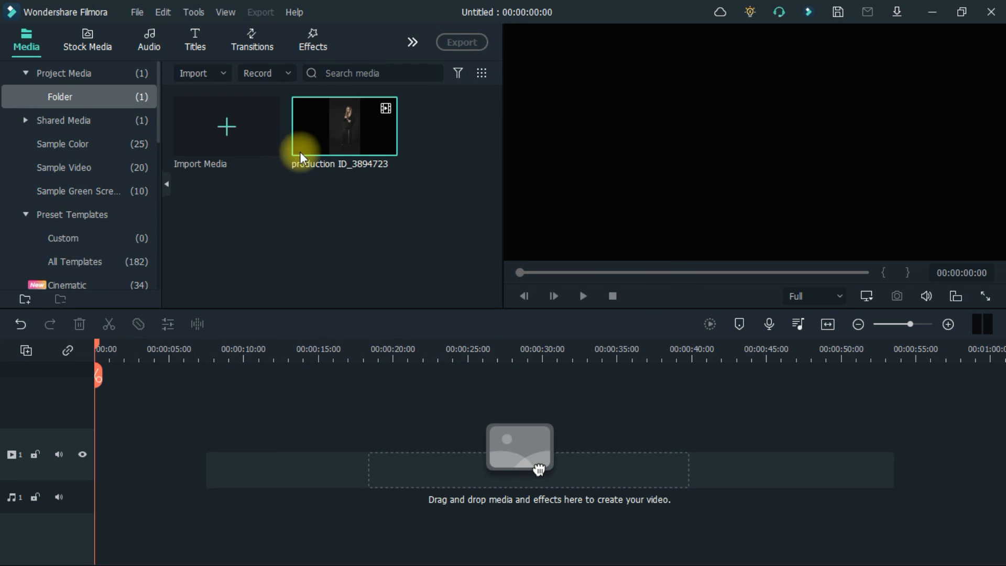
drag(345, 126, 186, 428)
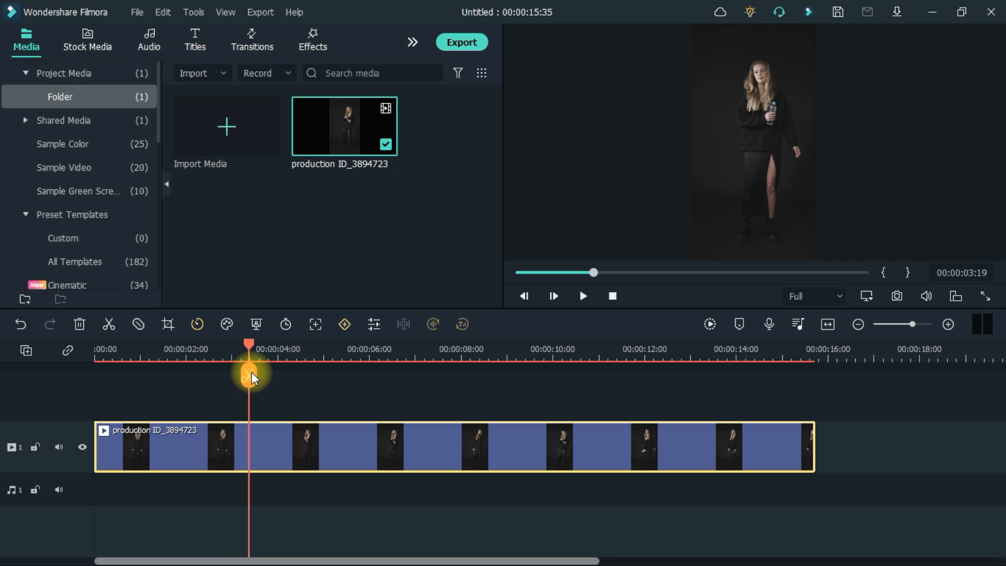
Trim the footage to about ten seconds, split it in two and add a sparkle transition between the clips
click(250, 374)
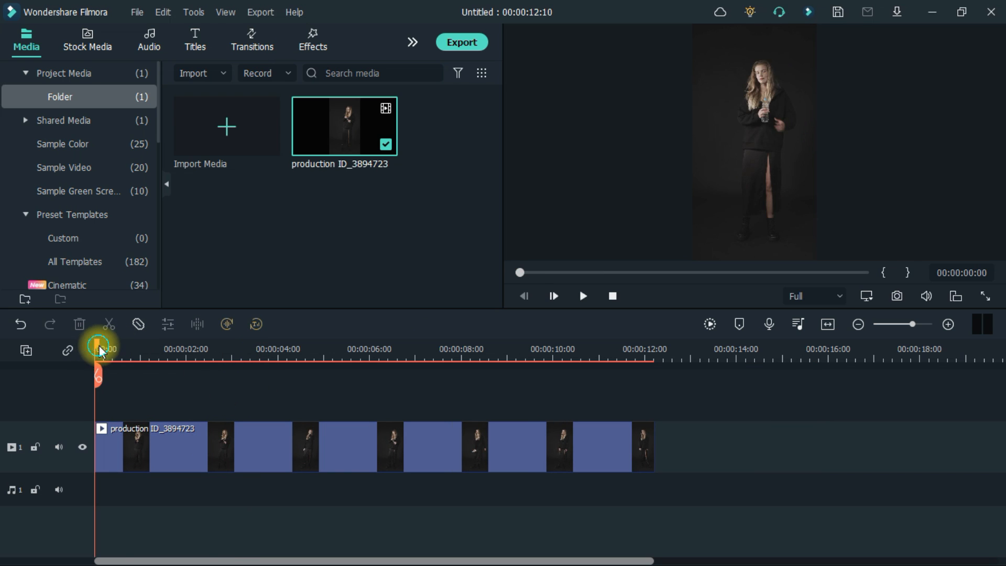
click(352, 349)
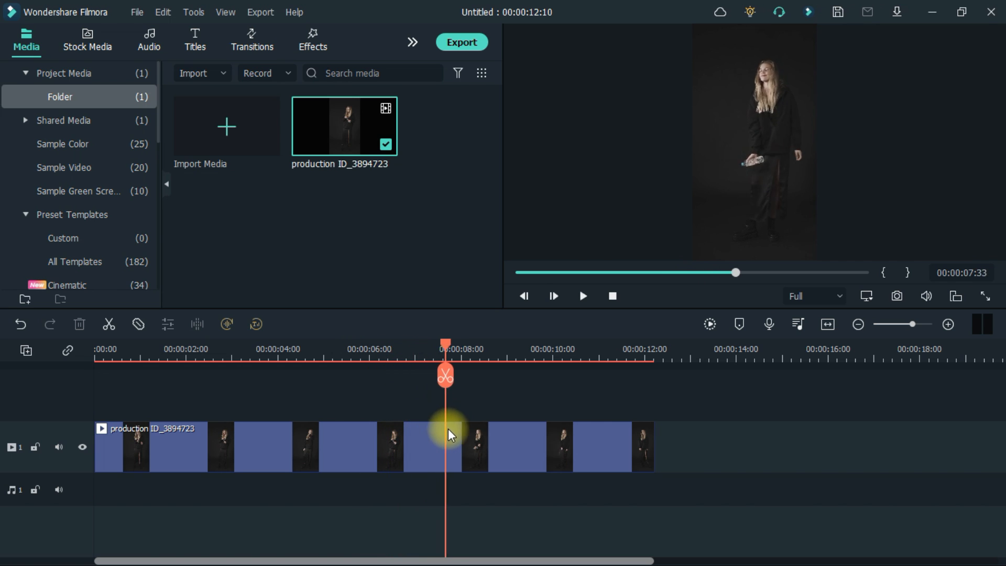
drag(445, 374, 502, 374)
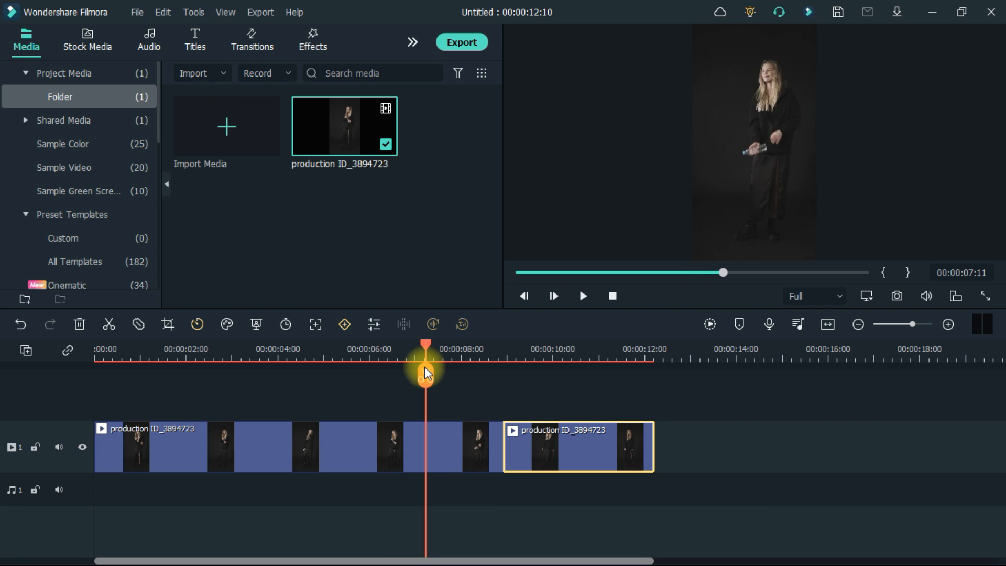
drag(424, 374, 404, 373)
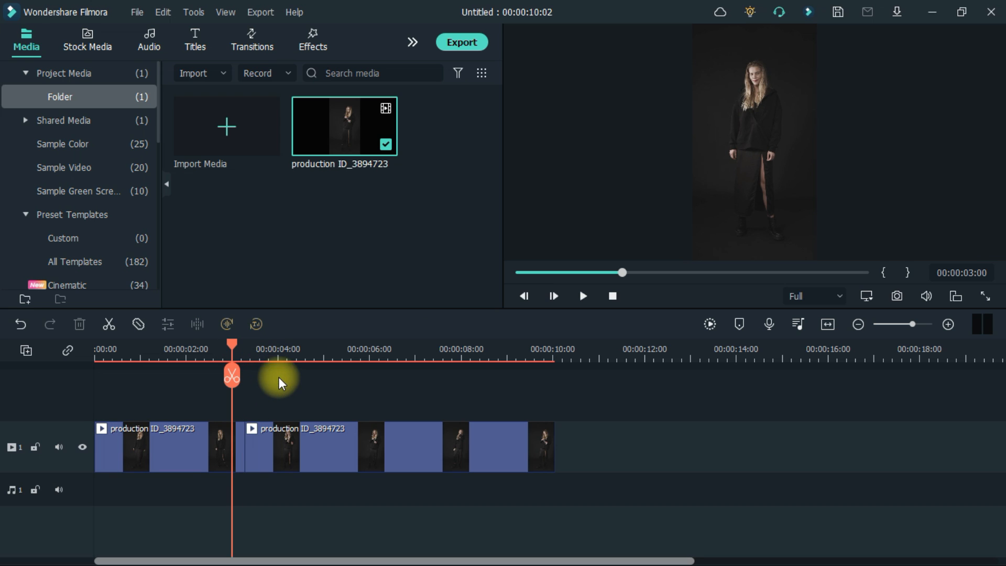
click(252, 40)
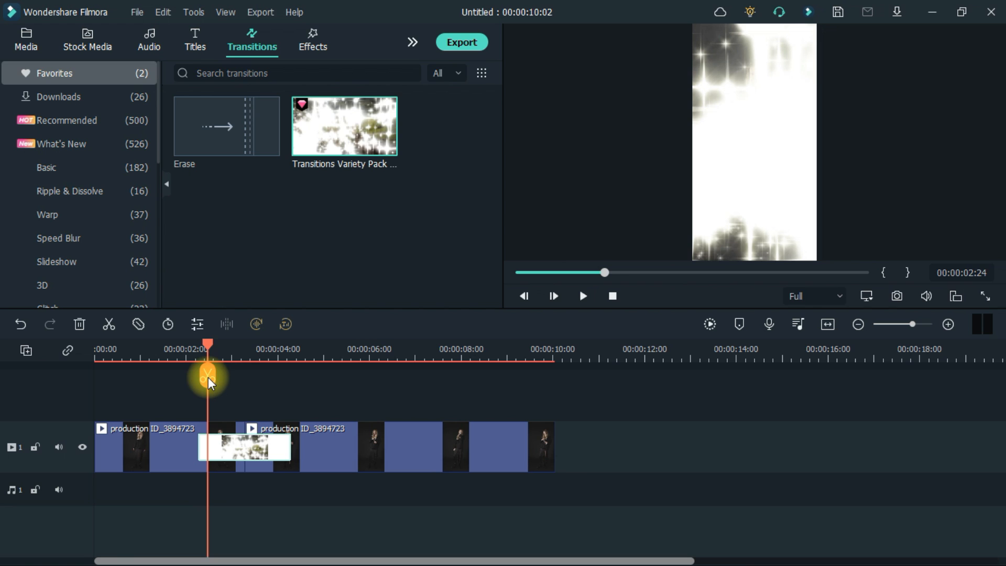
Shorten the sparkle transition's duration and preview it
click(196, 323)
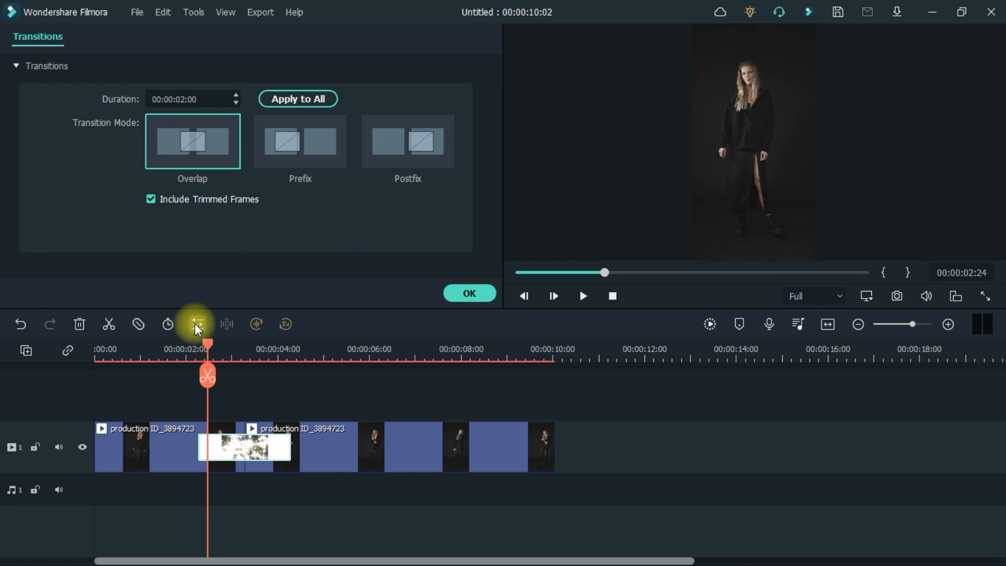
mouse_move(207, 271)
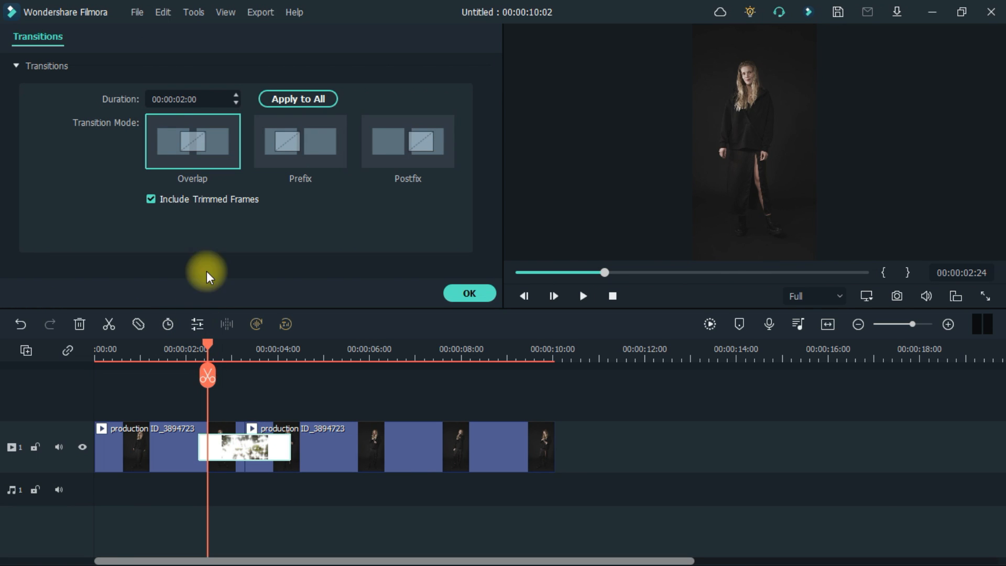
click(235, 104)
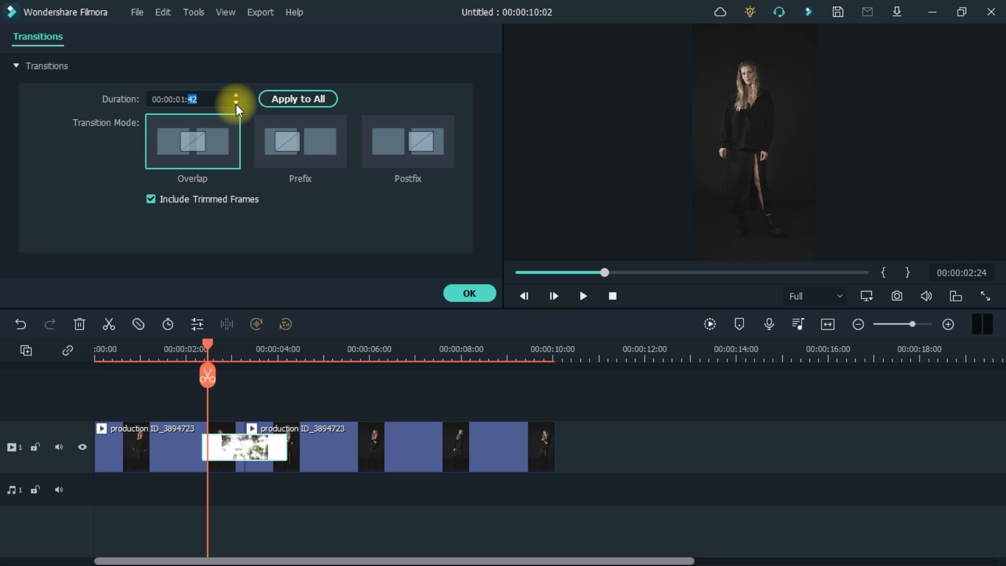
click(236, 104)
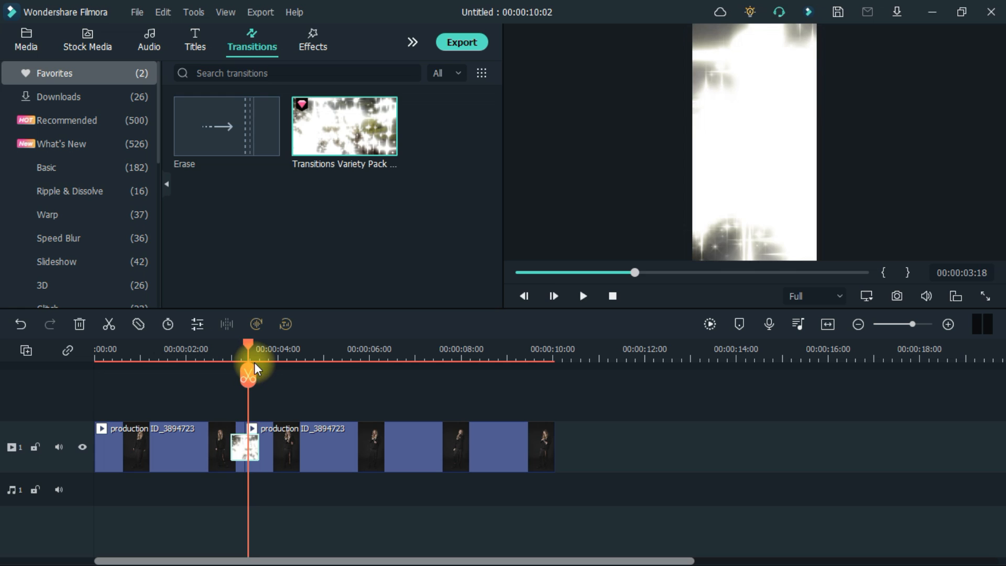
drag(248, 362, 238, 362)
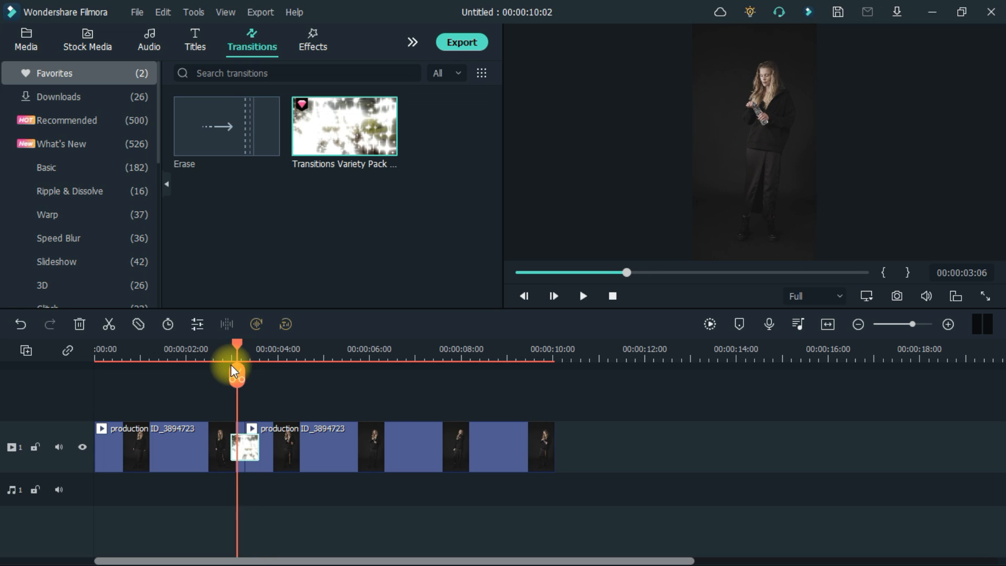
Cut the first section of footage into several shorter clips ahead of the transition
click(25, 39)
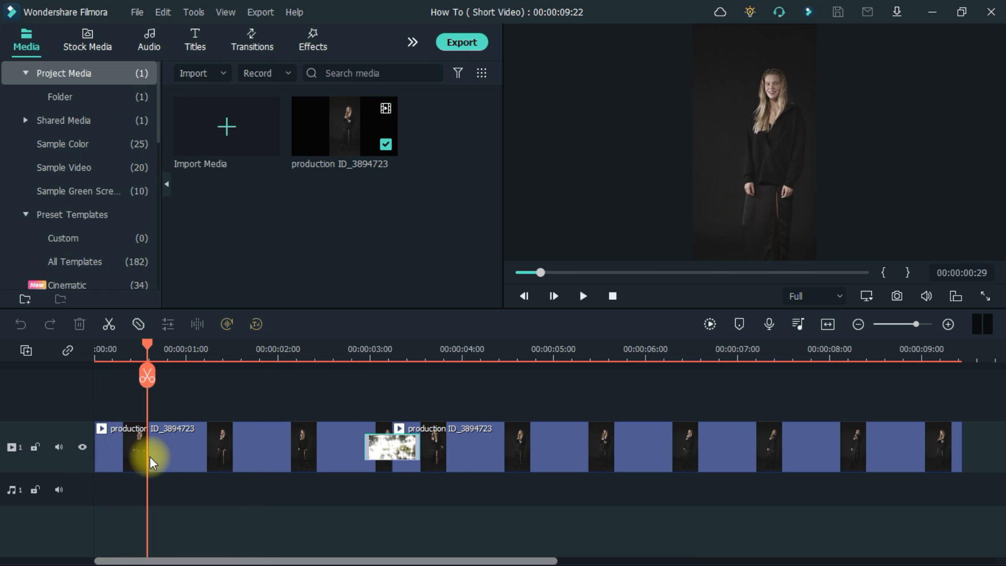
drag(146, 374, 157, 374)
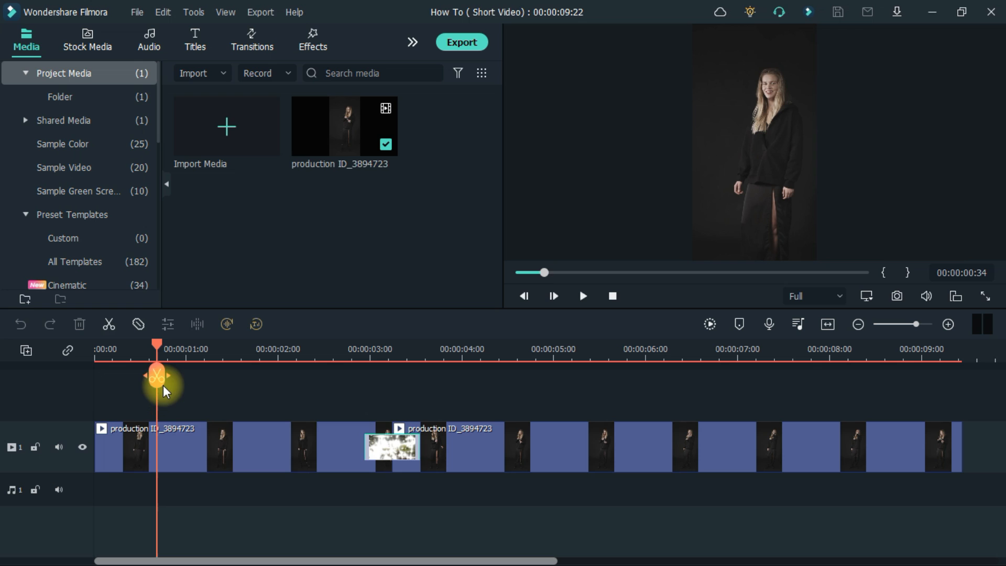
click(244, 446)
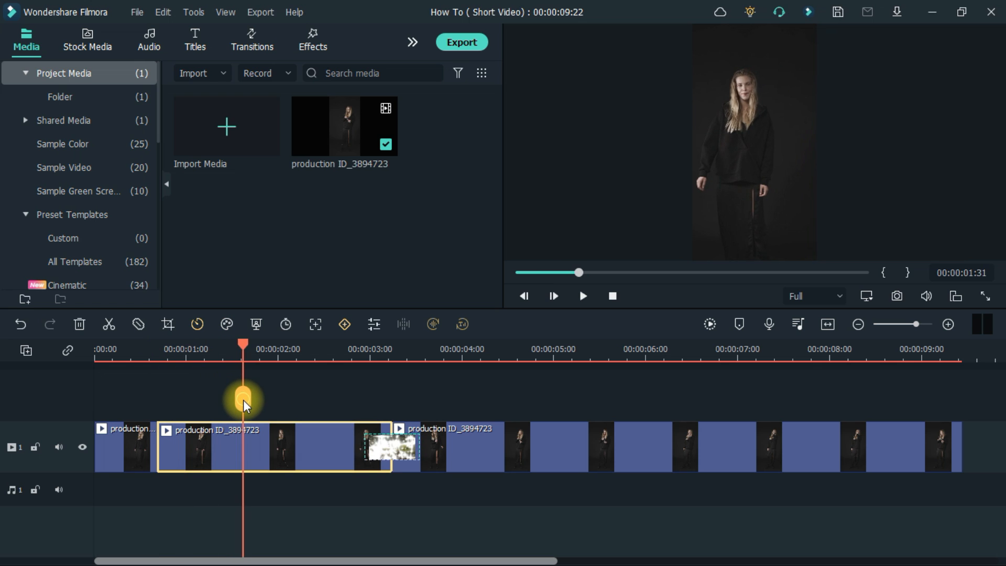
drag(242, 398, 284, 410)
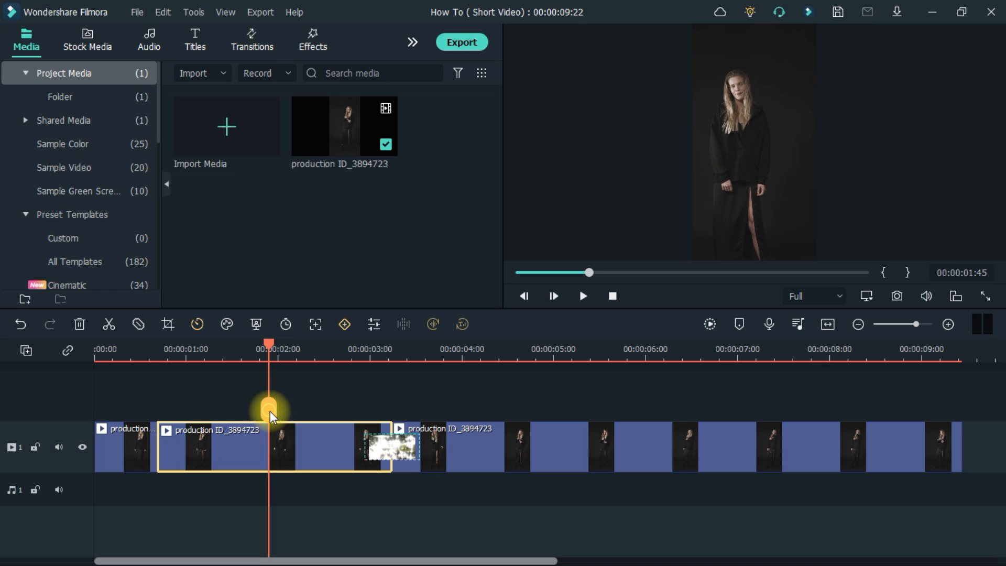
drag(269, 408, 232, 407)
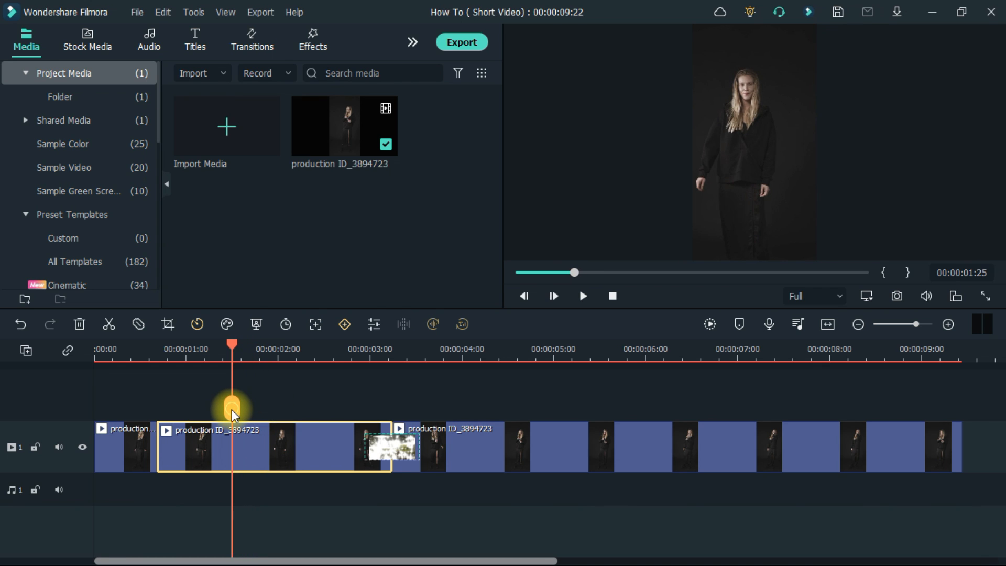
drag(232, 411, 241, 410)
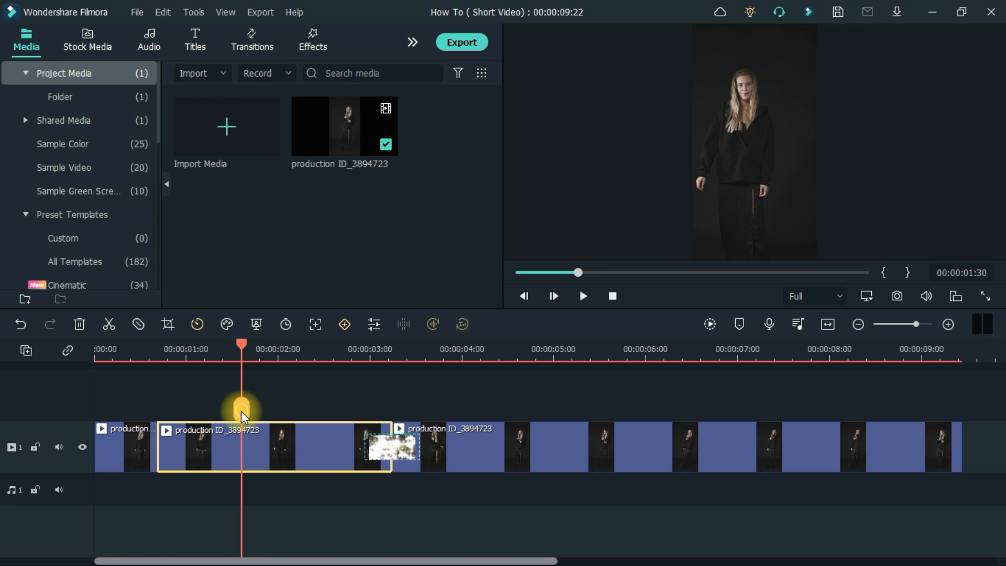
drag(241, 405, 272, 412)
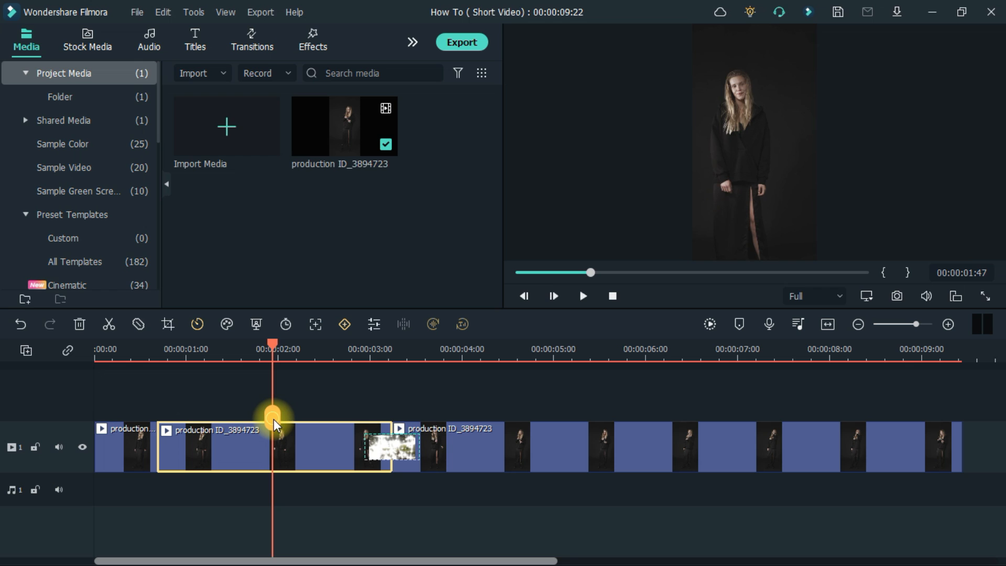
drag(274, 425, 293, 429)
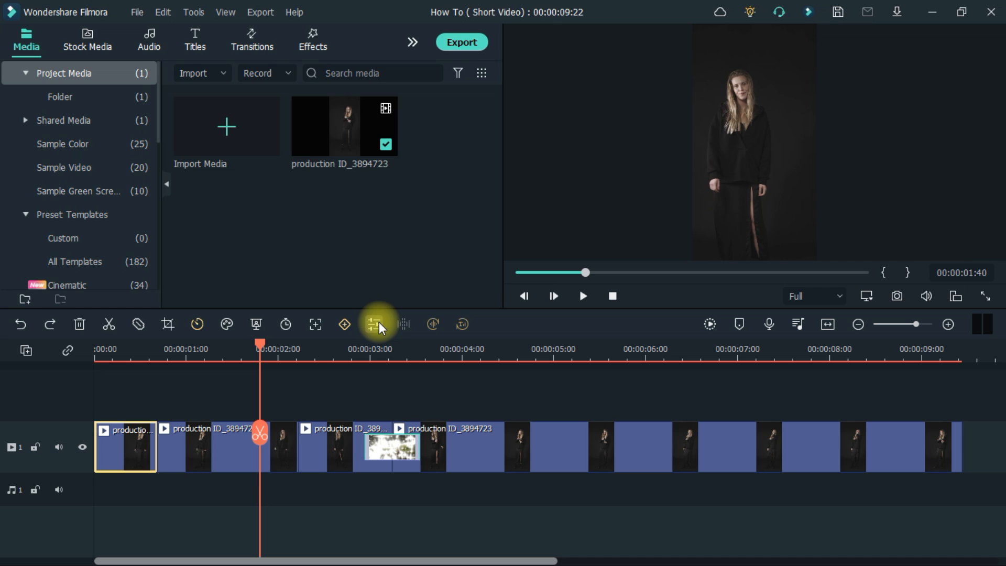
Set the first piece to about half speed and the second to about 1.64x
click(374, 323)
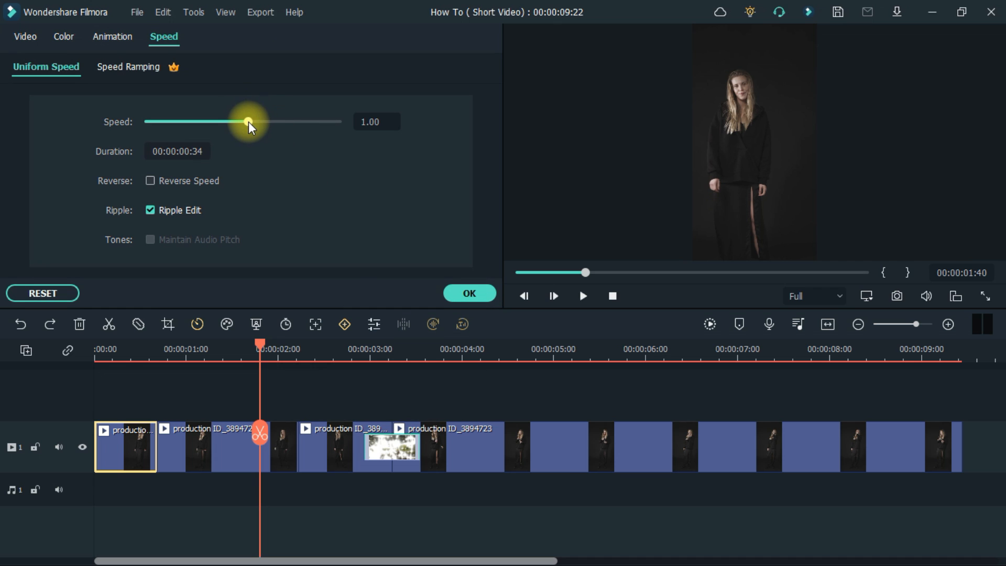
drag(250, 121, 230, 121)
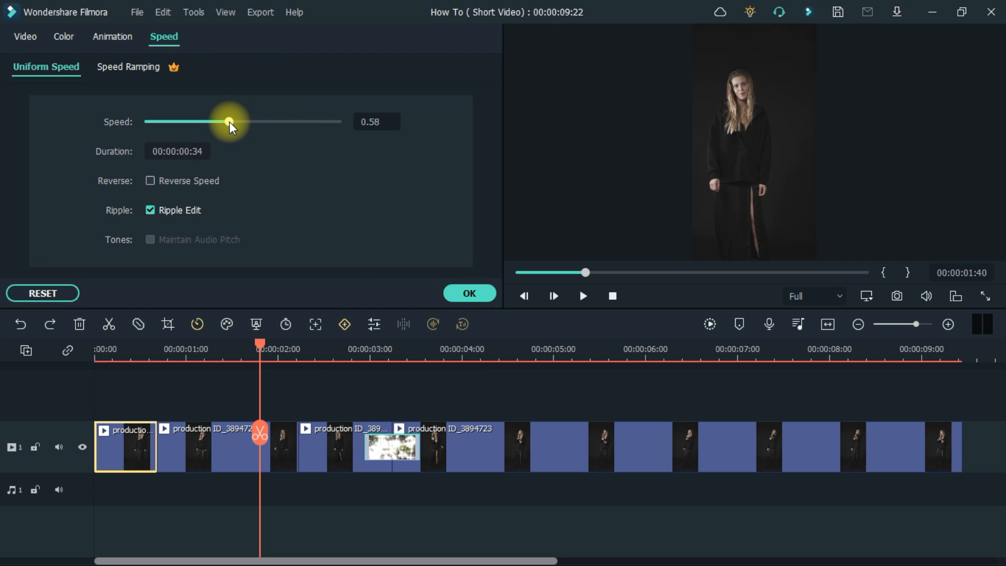
drag(229, 121, 219, 121)
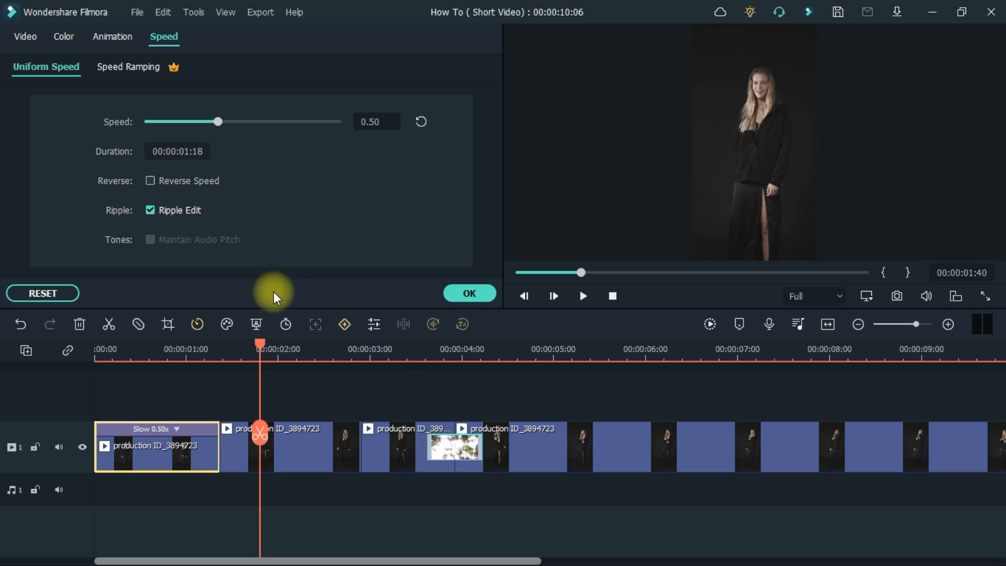
drag(218, 122, 212, 122)
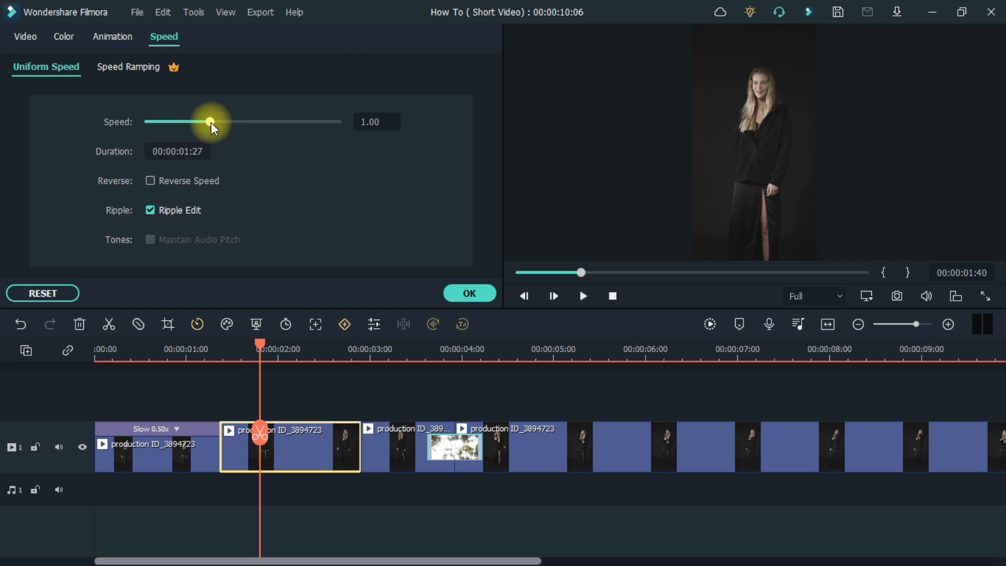
drag(210, 121, 244, 122)
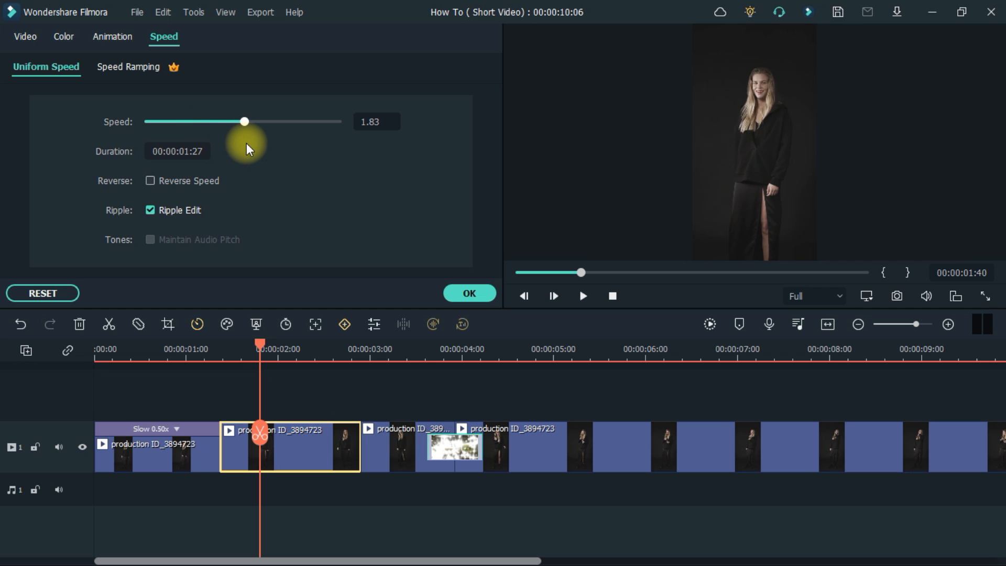
drag(244, 121, 242, 122)
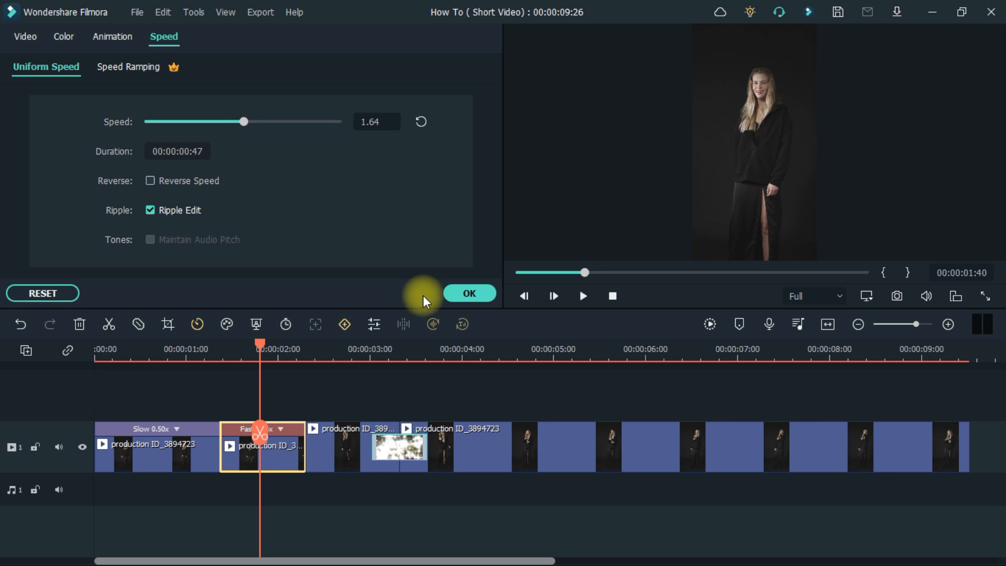
click(468, 293)
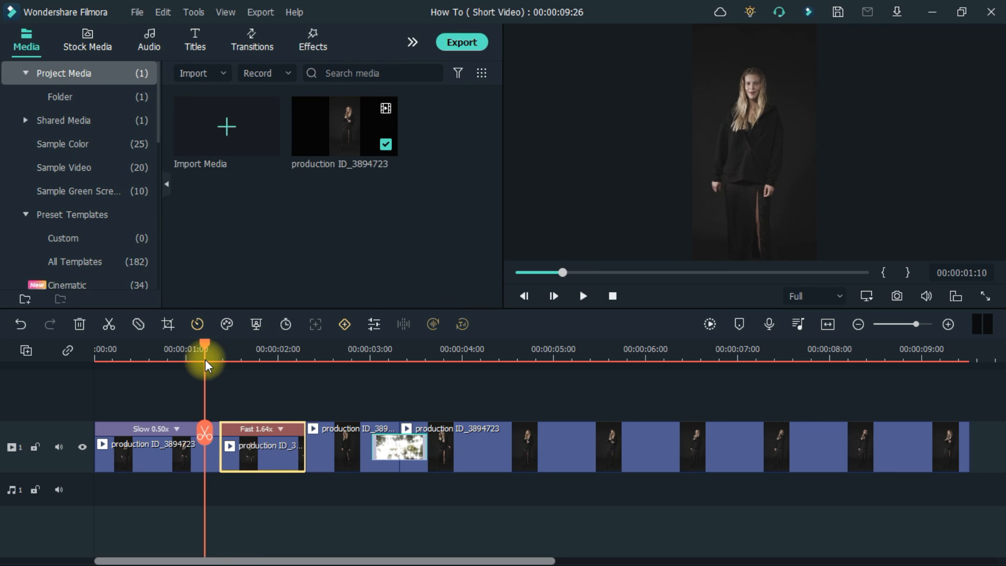
click(581, 296)
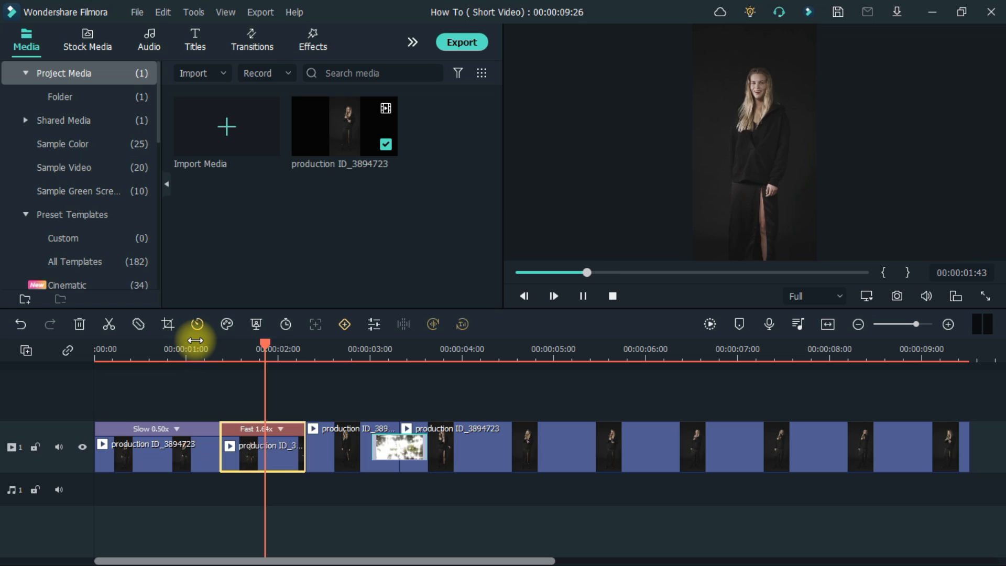
Slow the third piece down and set the long piece to about 0.44x
click(216, 348)
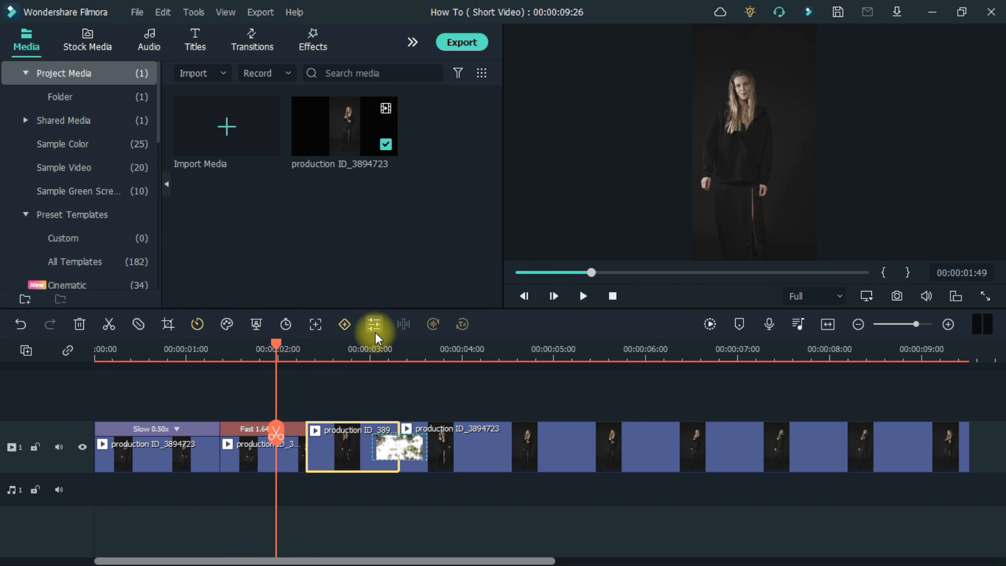
click(374, 324)
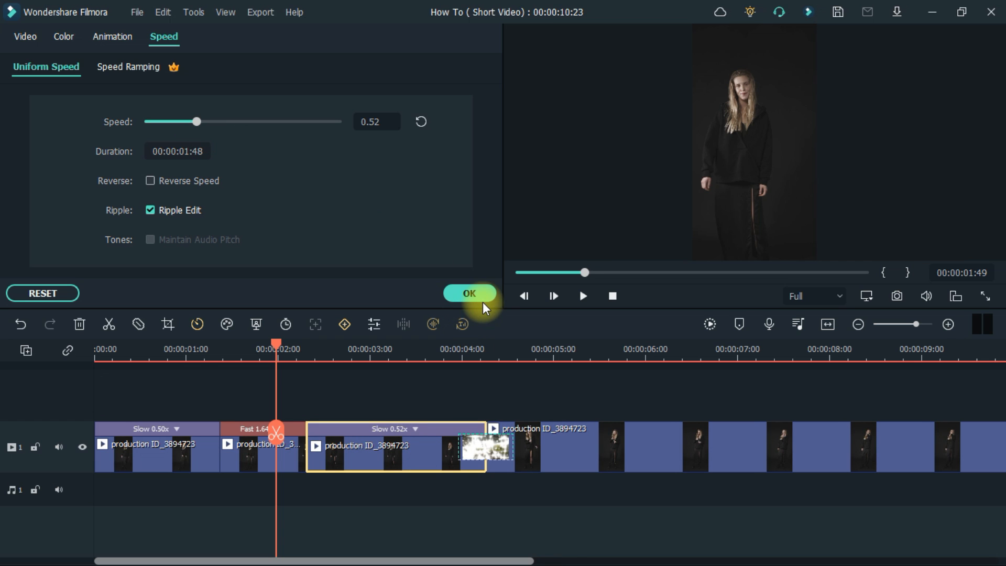
click(469, 293)
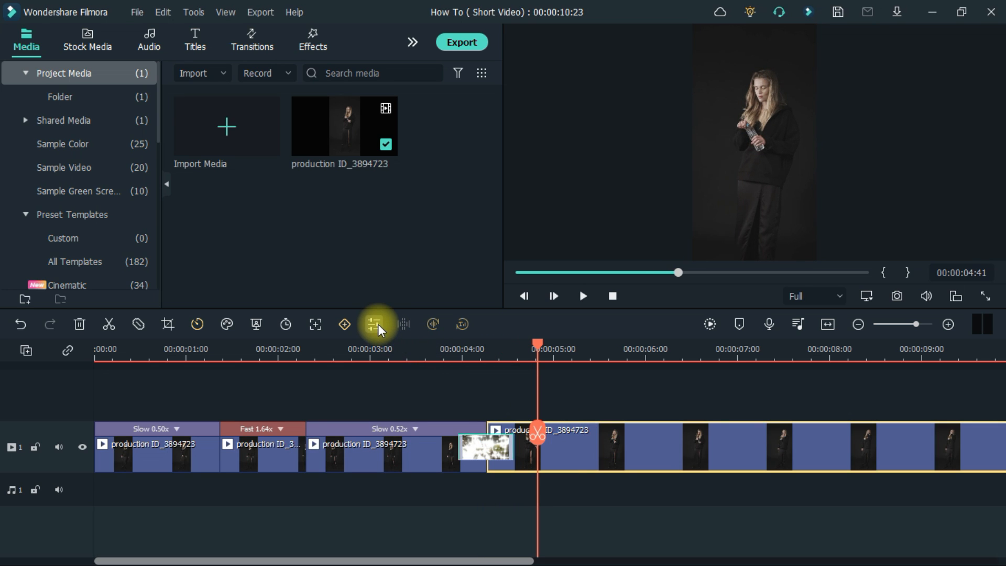
click(374, 323)
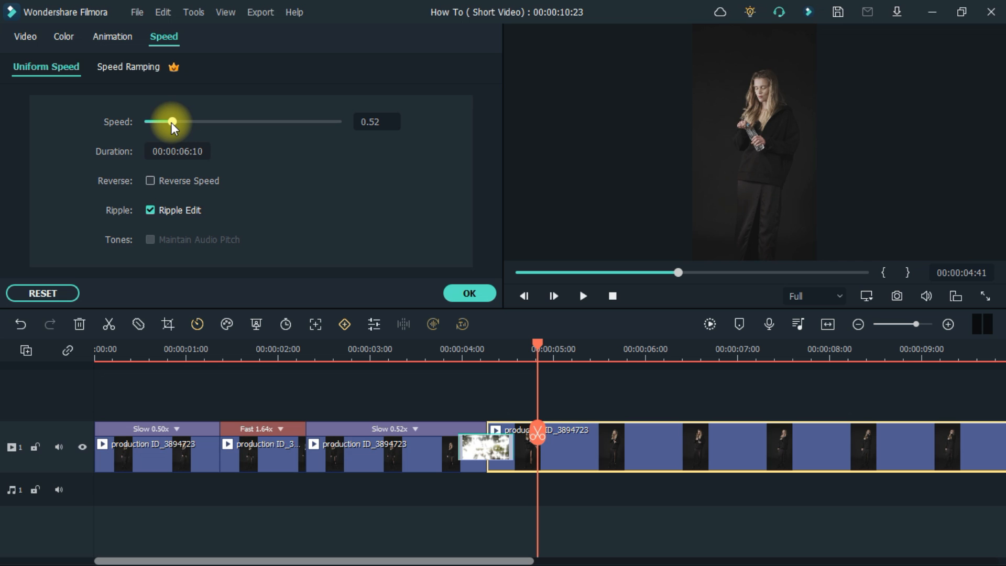
drag(171, 121, 168, 122)
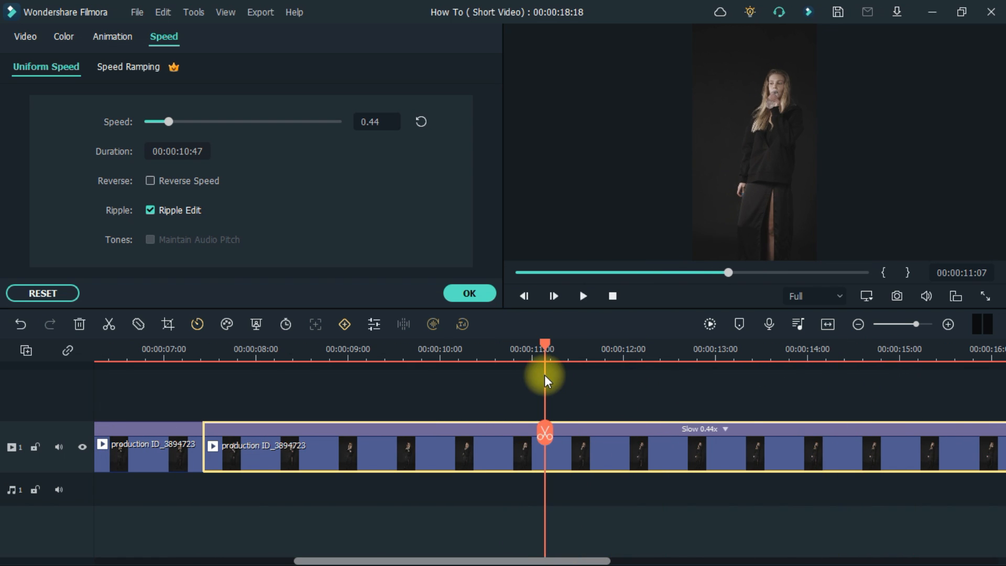
click(468, 293)
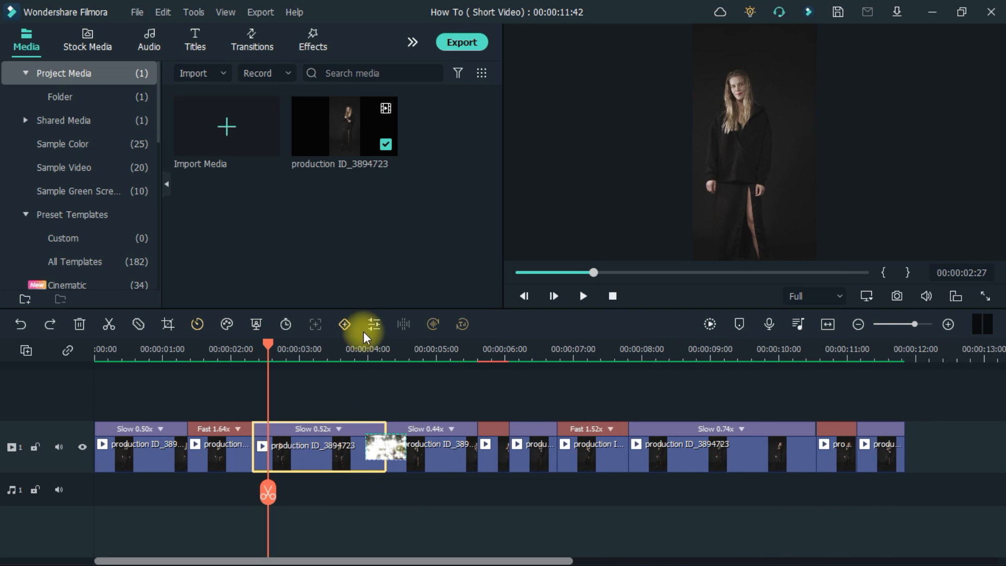
Colour grade the 0.52x piece with the 007 Series 3D LUT
click(374, 323)
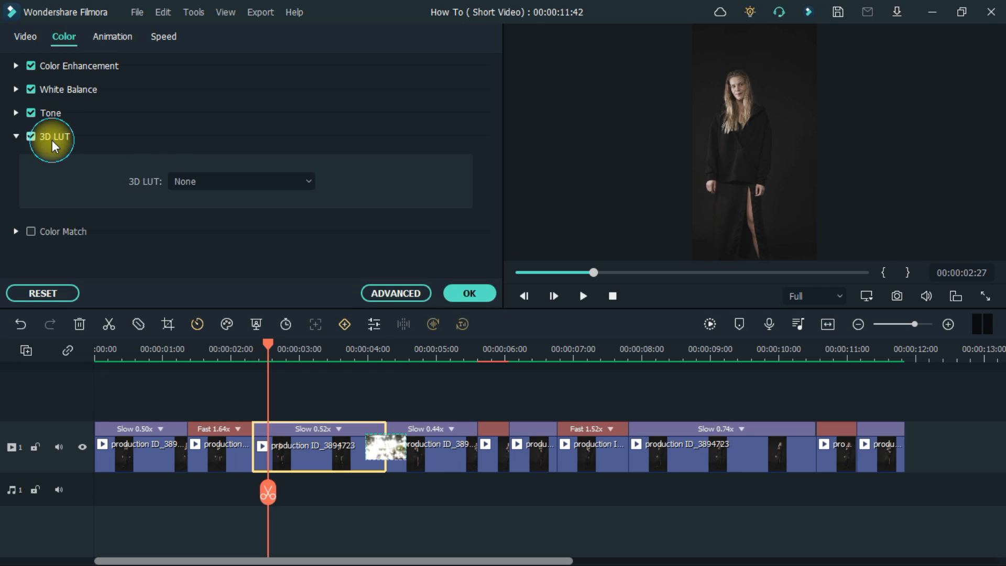
click(241, 182)
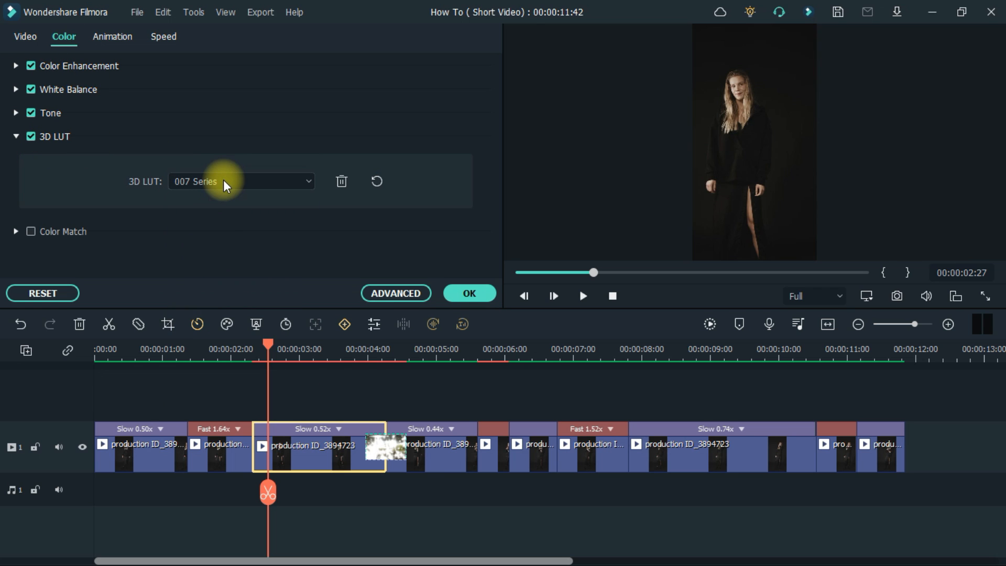
click(241, 181)
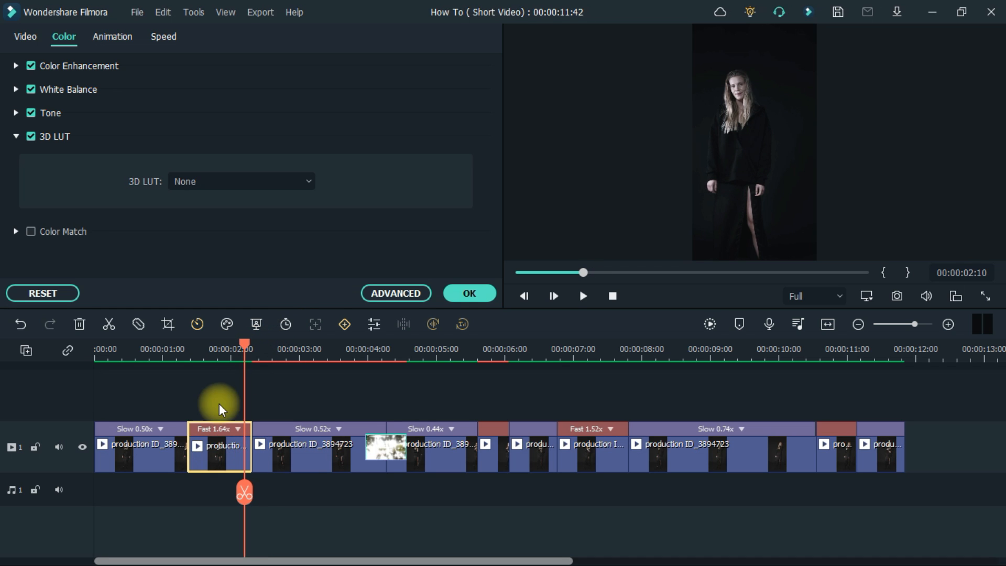
click(242, 182)
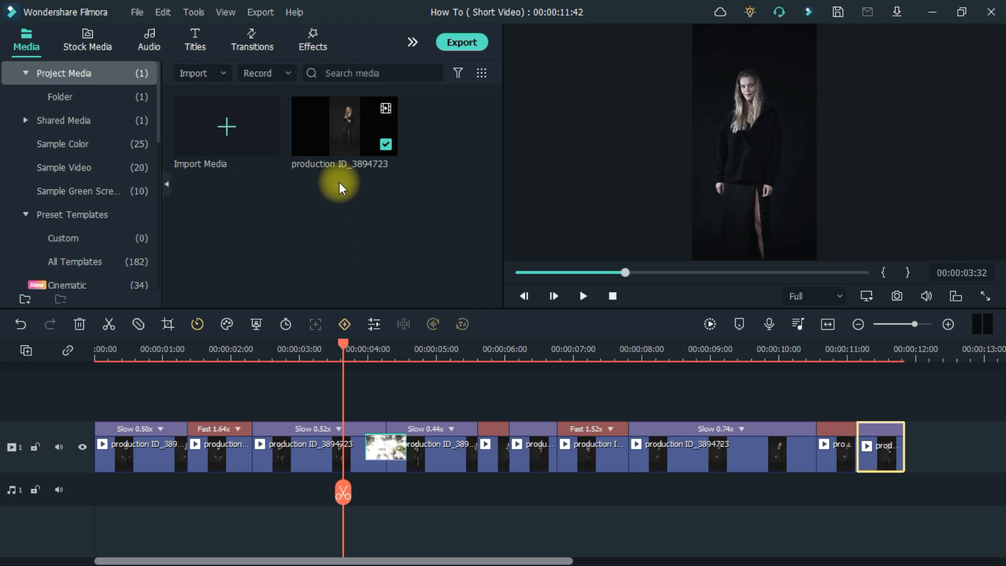
Place the Heartbeat effect above the footage near 4 s with Up-Down 2 right after it
click(313, 39)
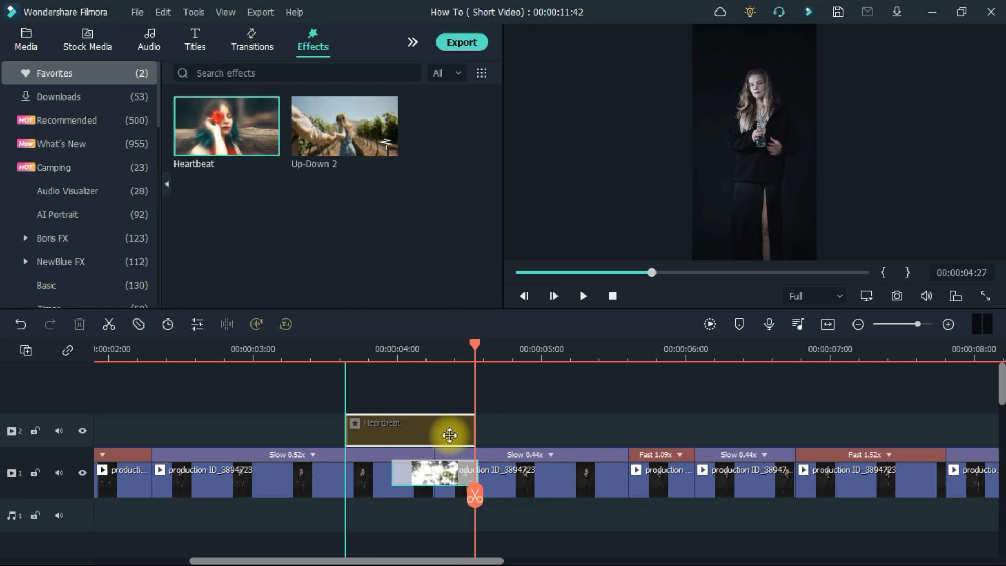
click(25, 40)
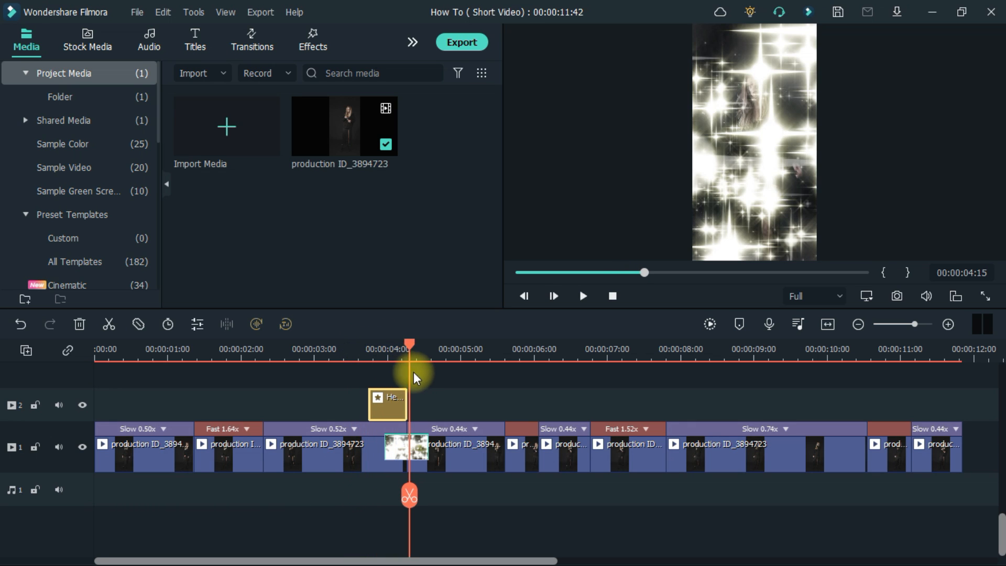
click(312, 39)
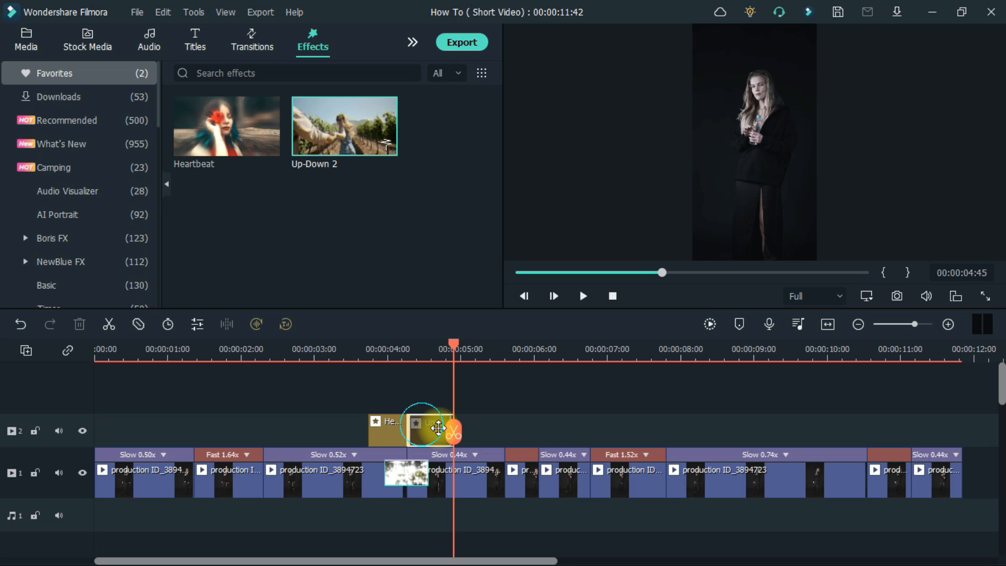
drag(453, 350, 390, 351)
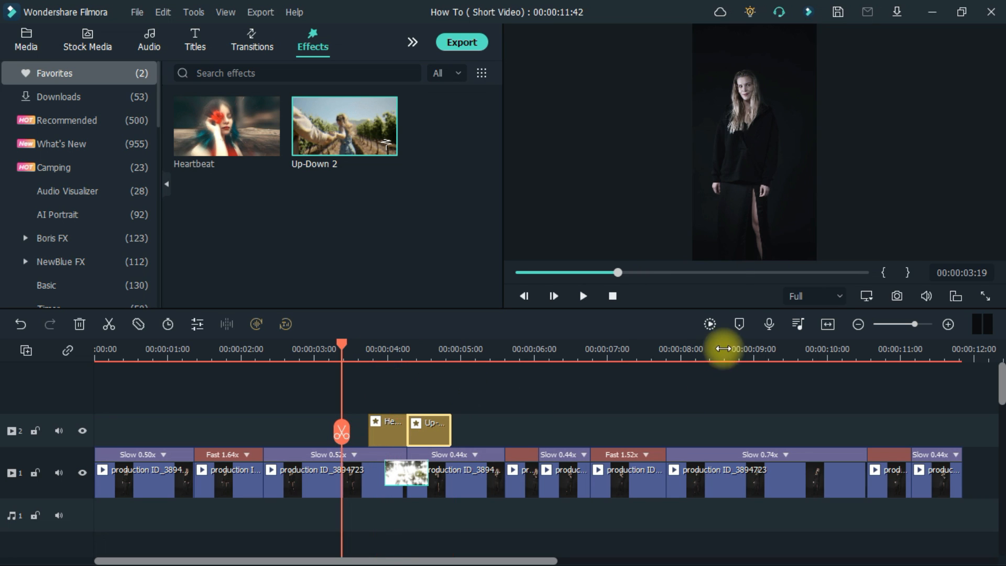
Render a preview of the timeline for smooth playback
click(709, 324)
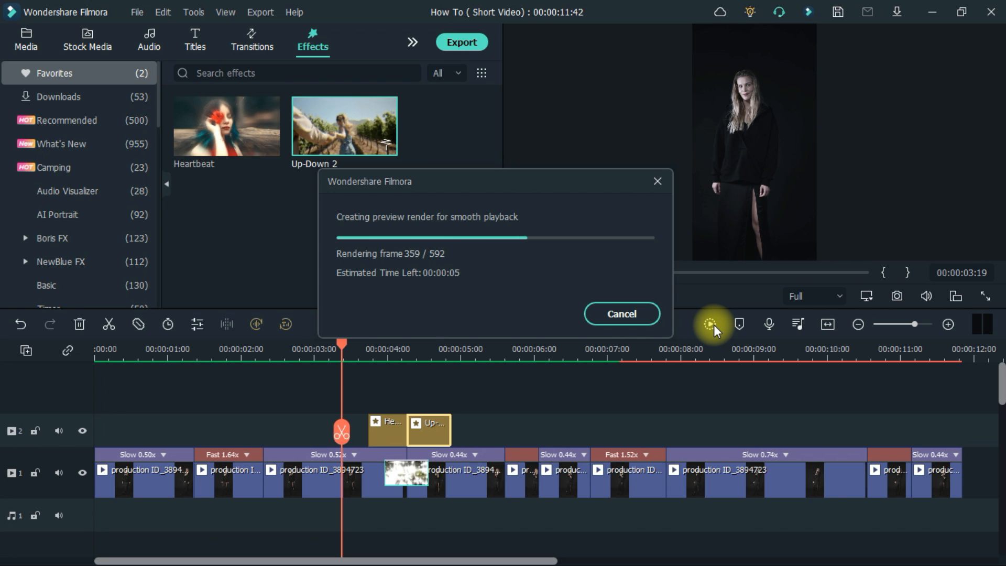
click(619, 313)
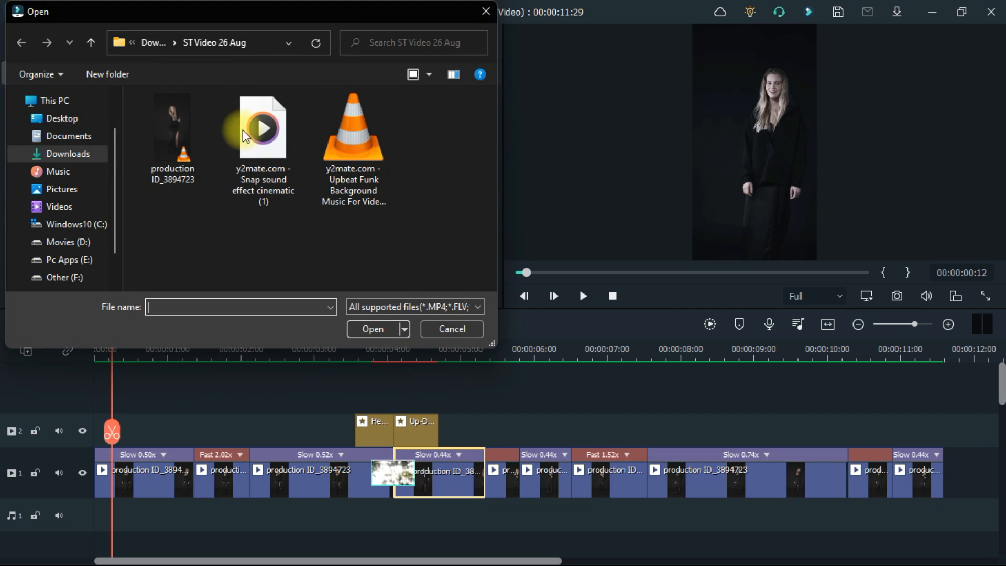
Import the Upbeat Funk background music and lay it on the audio track beneath the footage
click(353, 126)
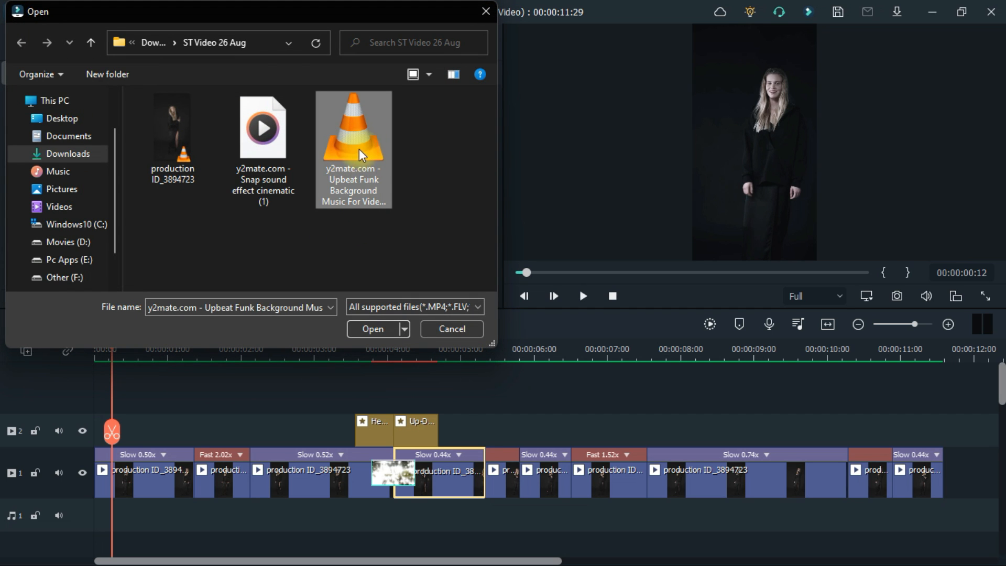
click(370, 327)
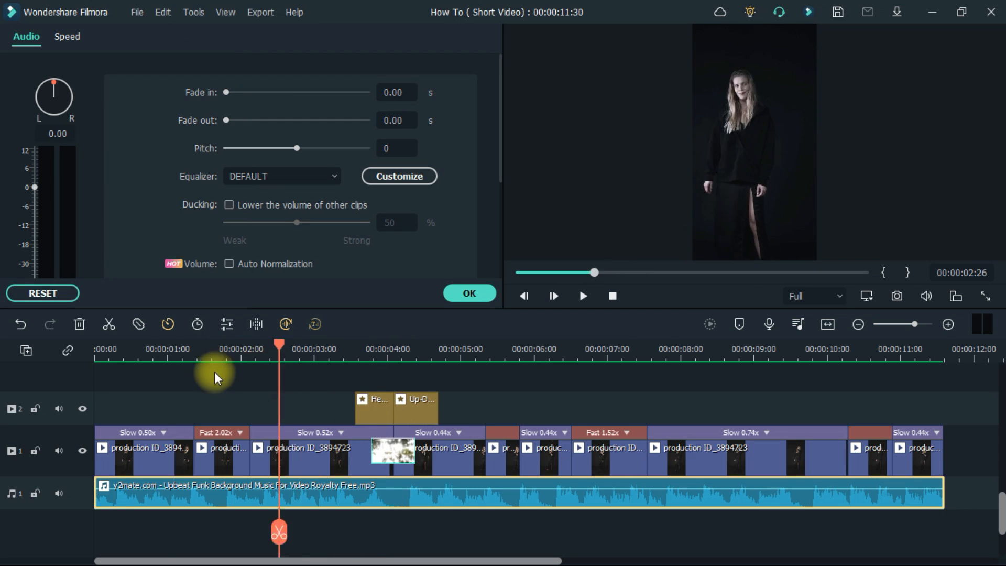
Shape the music's volume keyframe curve so it rises from silence at the start
click(163, 347)
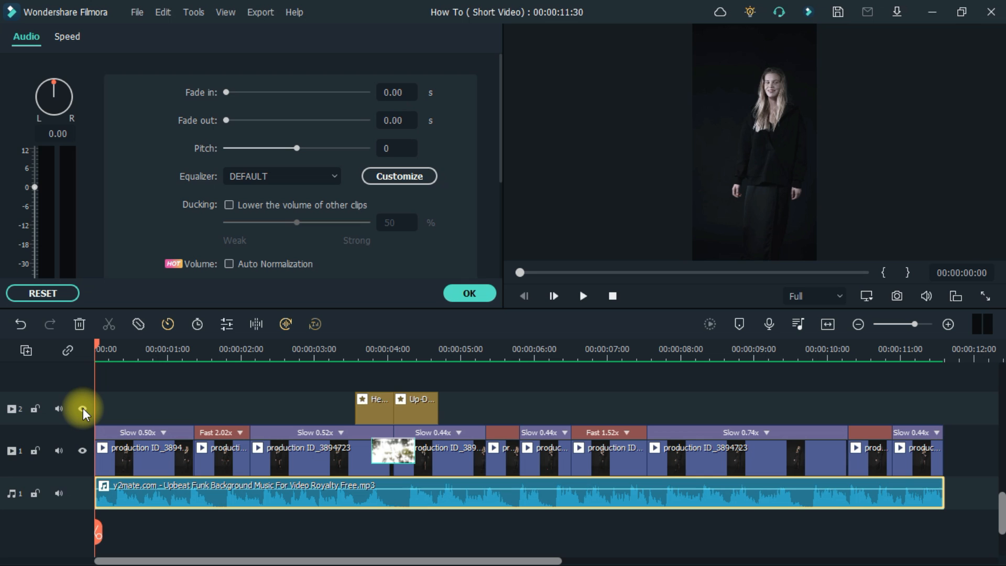
scroll(down, 3)
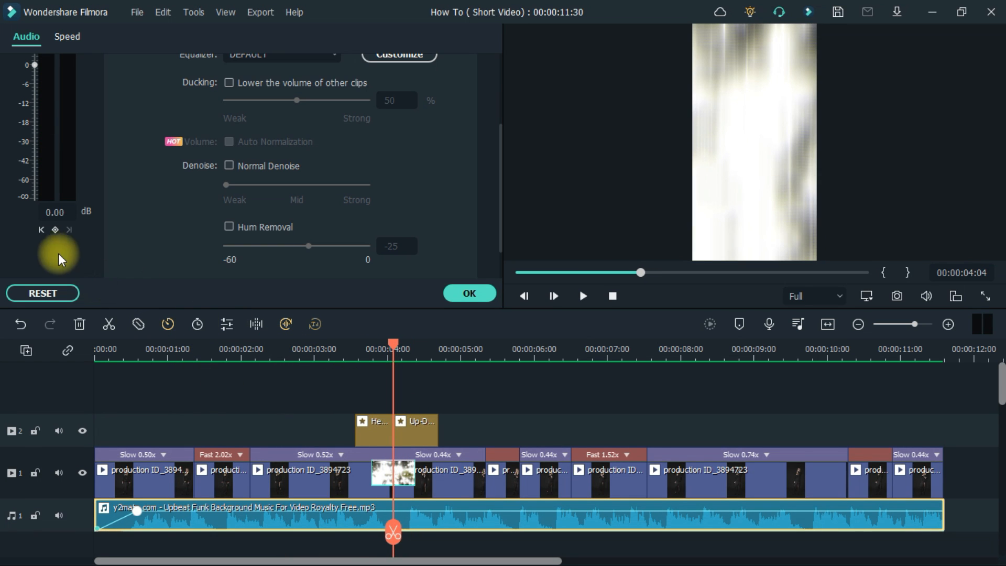
drag(392, 354, 372, 354)
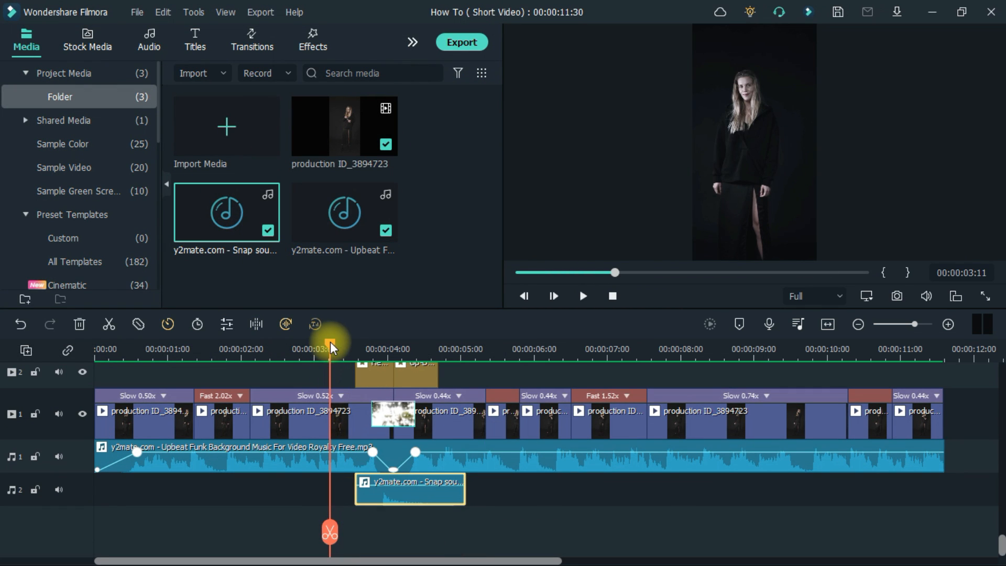
Preview the snap sound and the music dip near the 4-second mark
click(582, 296)
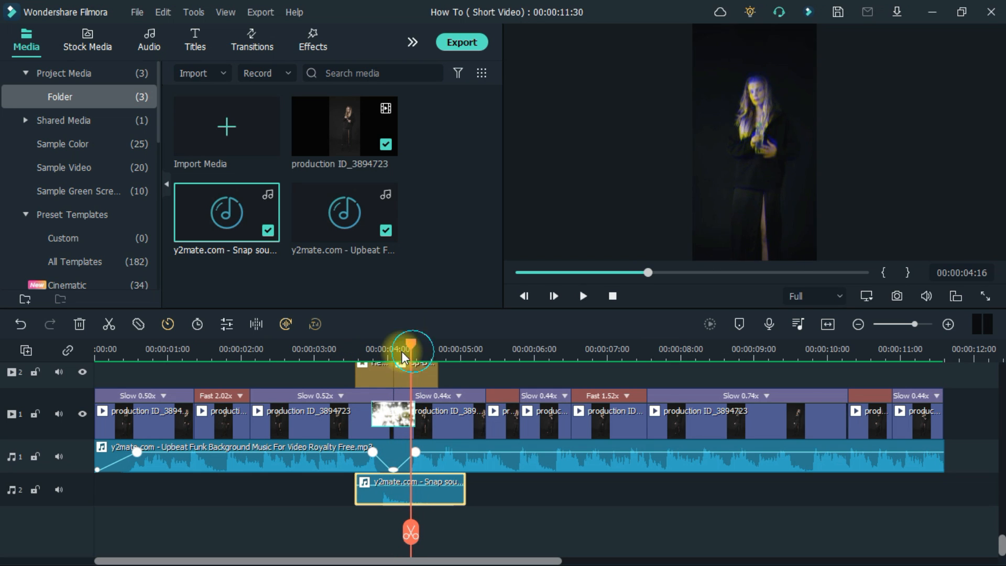
drag(410, 347, 430, 347)
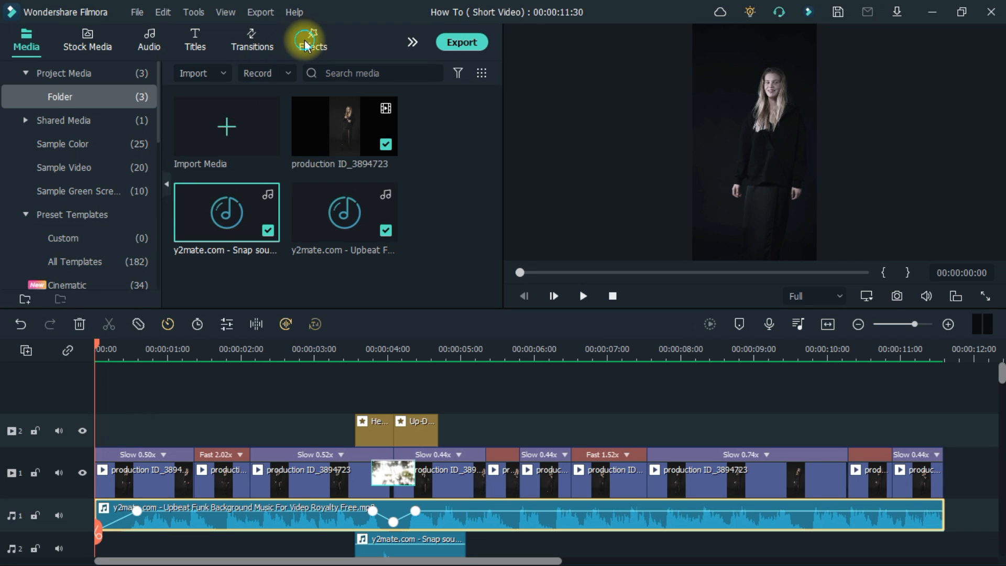
Add the Horizontal Open effect from Effects > Downloads at 0 s on its own track
click(312, 40)
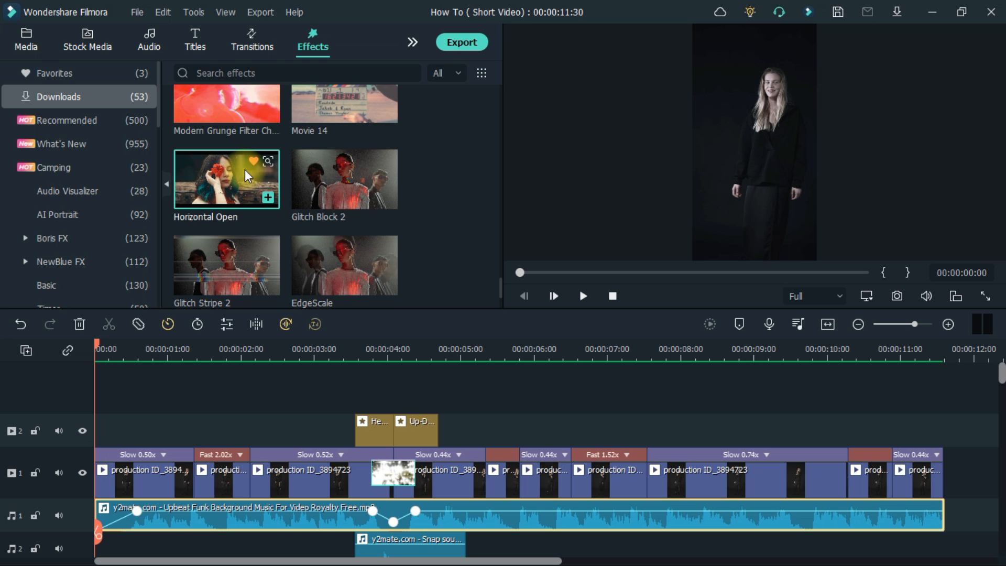
click(582, 295)
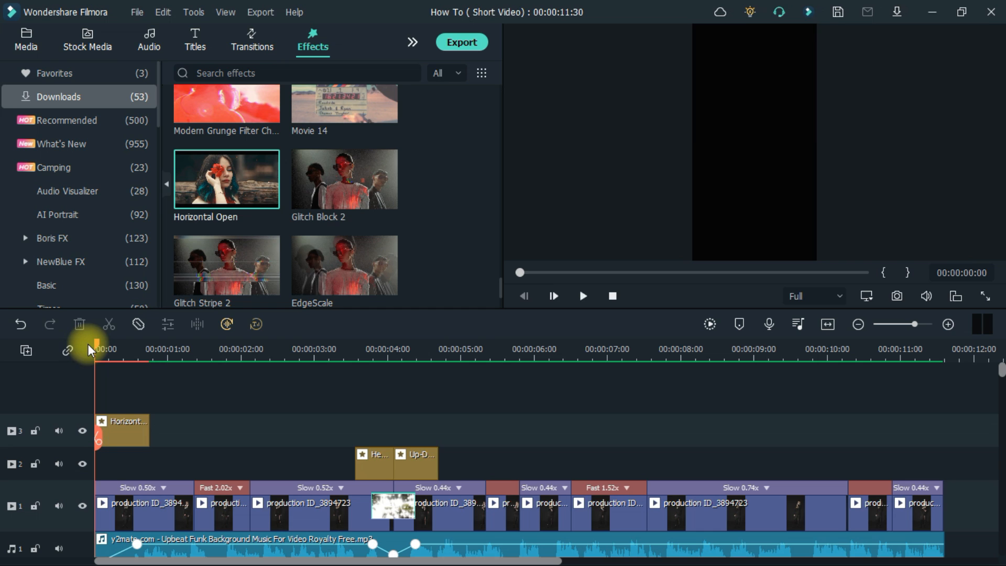
click(195, 40)
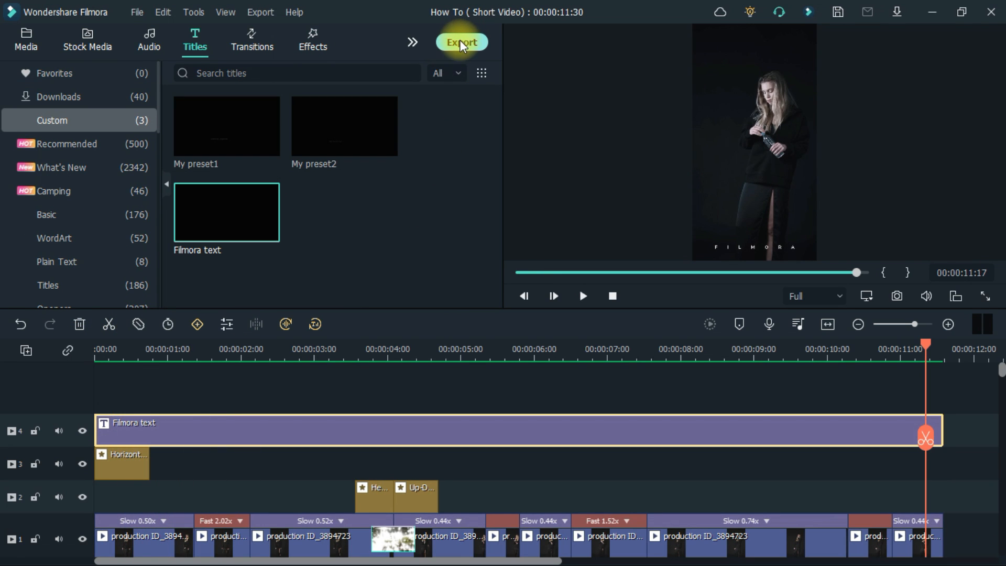
mouse_move(589, 70)
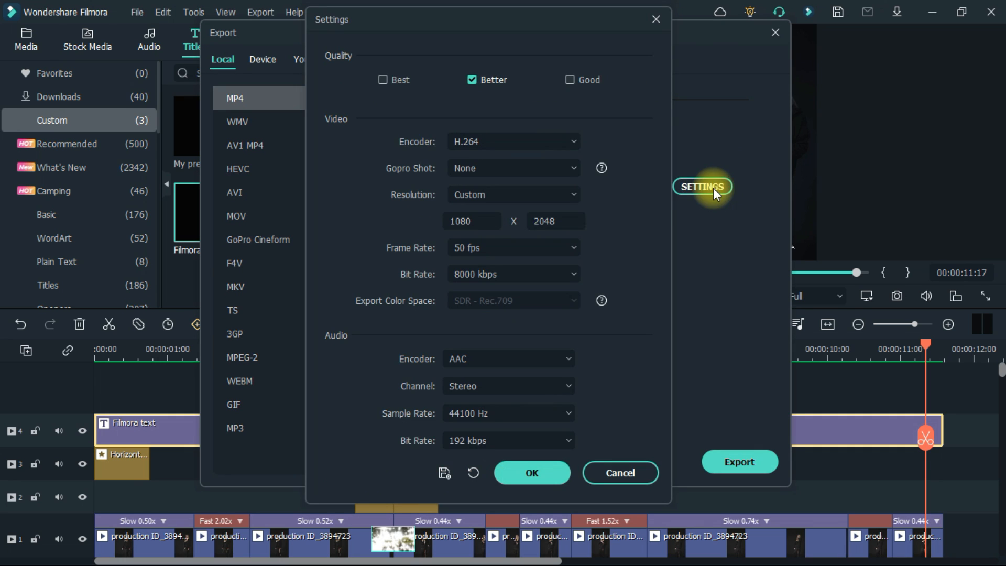
Set the export quality to Best at 1080 x 2048
click(512, 247)
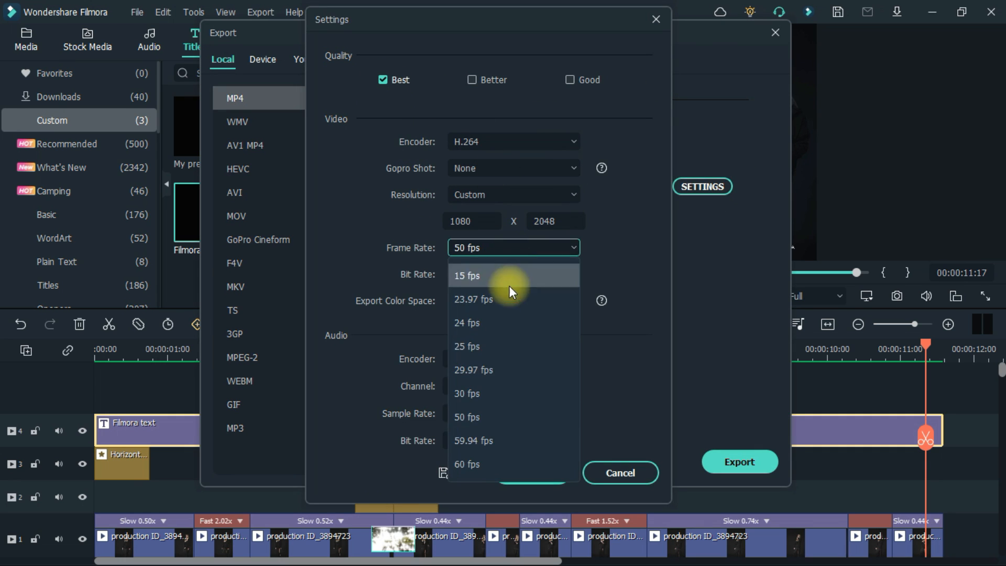